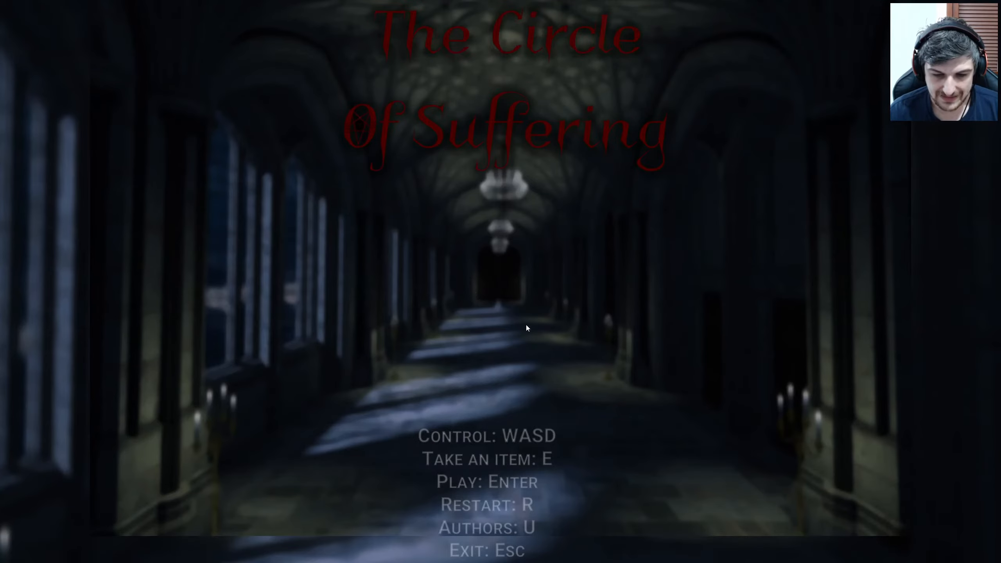
{"action": "mouse_move", "coordinate": [525, 325]}
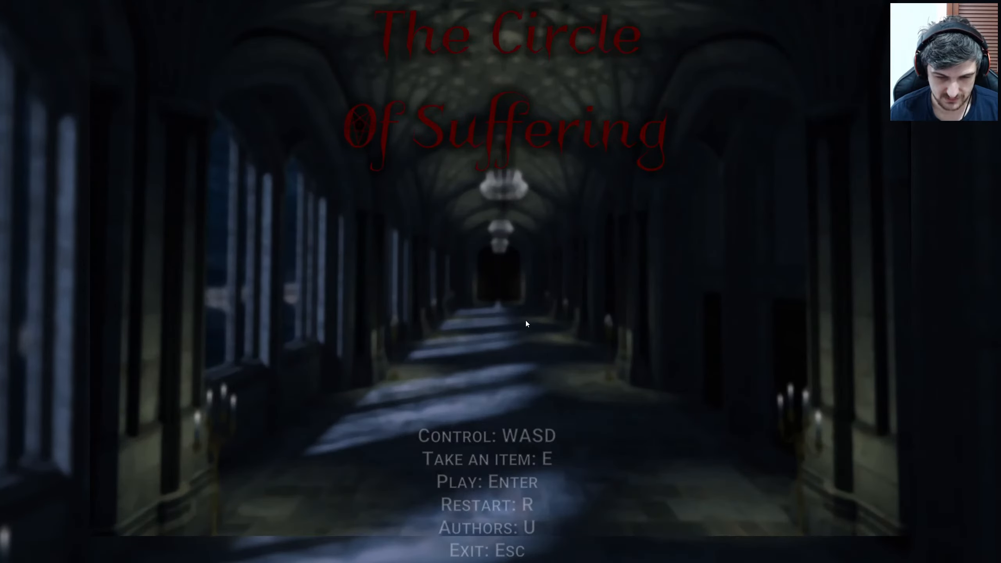
{"action": "mouse_move", "coordinate": [537, 337]}
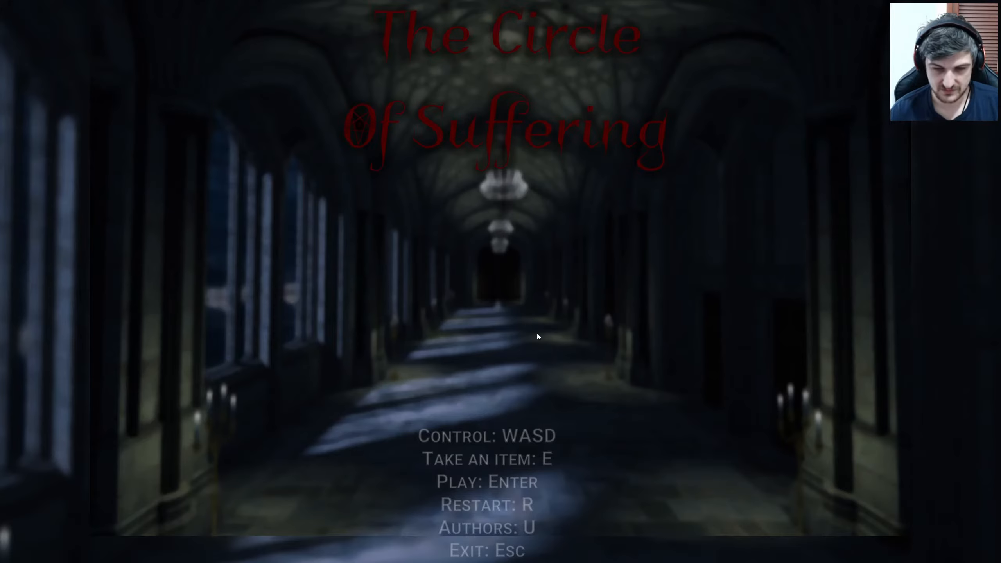
{"action": "mouse_move", "coordinate": [542, 336]}
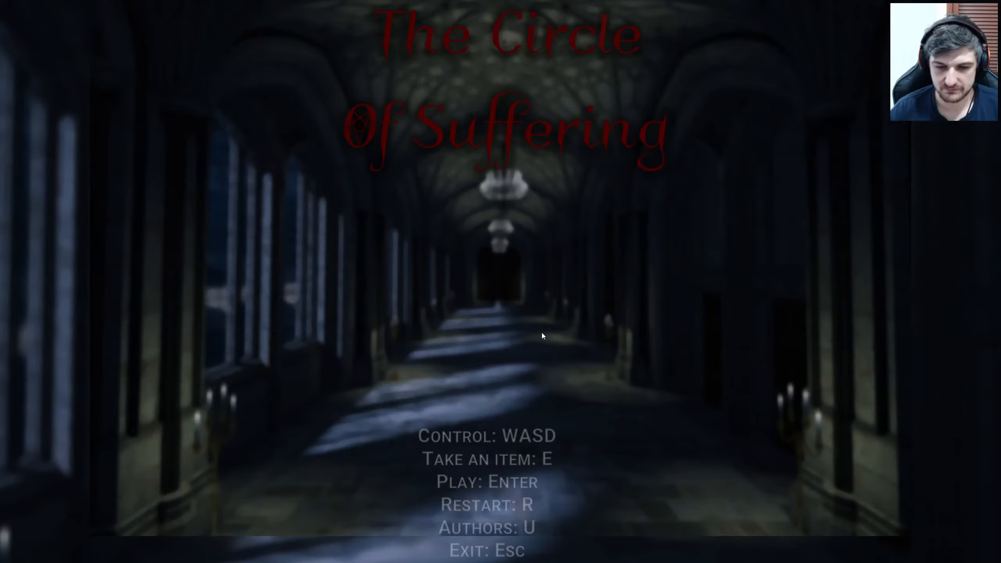
- Start the demo from the title menu, reaching the dark final-version warning screen
{"action": "key", "text": "enter"}
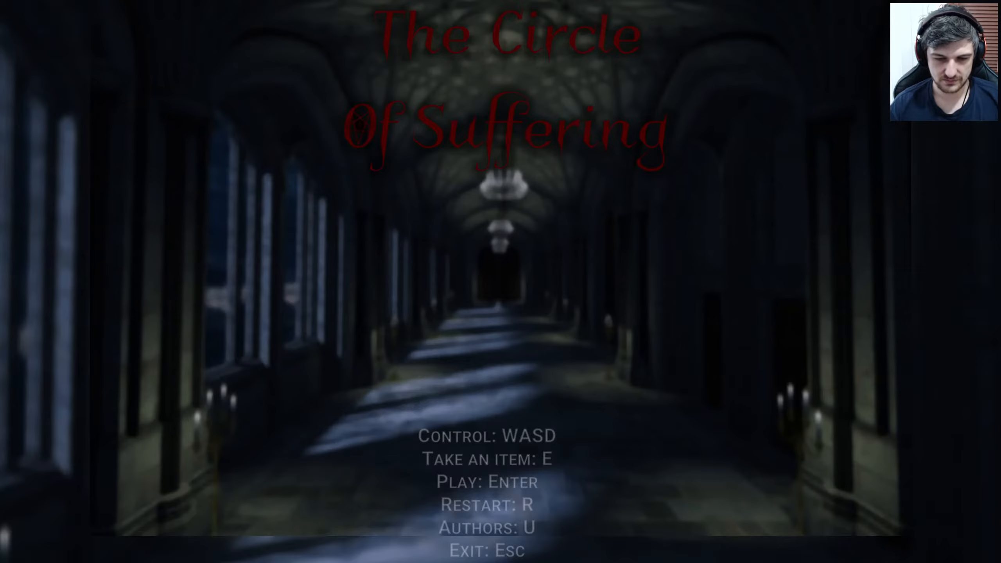
{"action": "key", "text": "enter"}
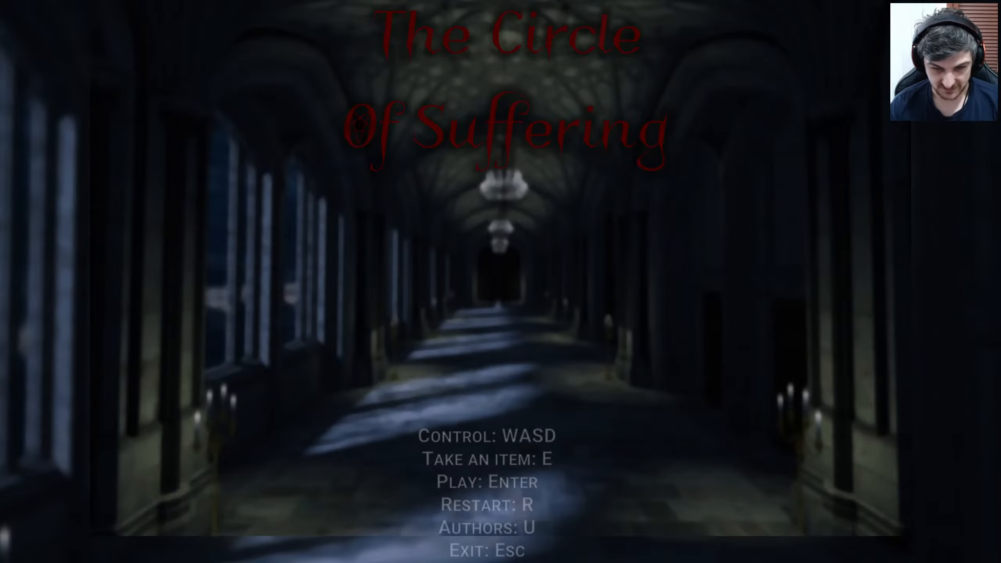
{"action": "key", "text": "enter"}
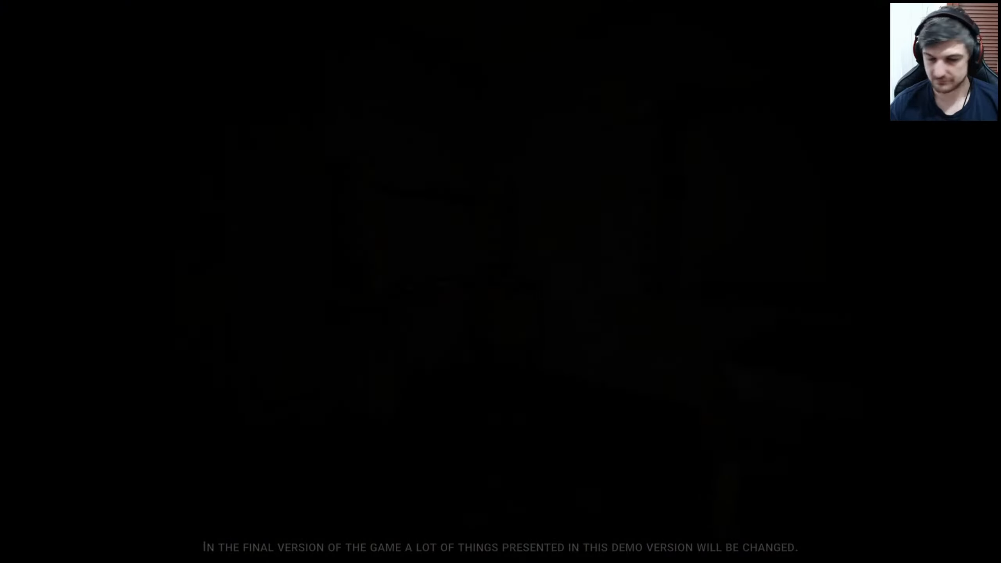